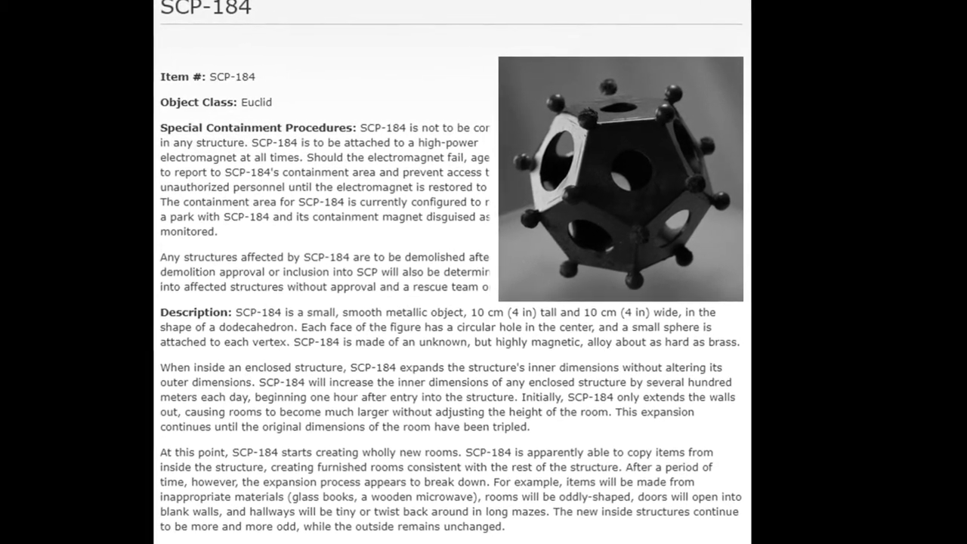
pyautogui.scroll(-3)
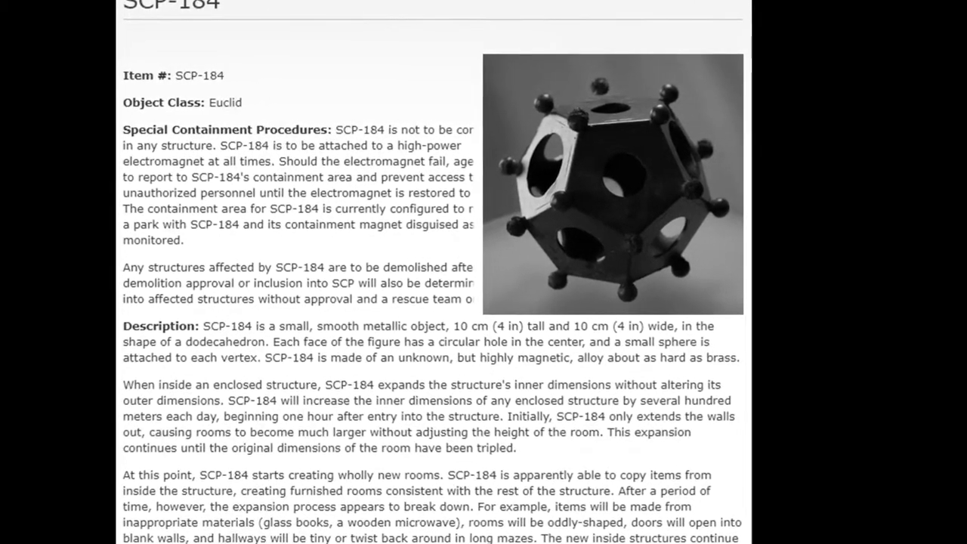
pyautogui.scroll(-3)
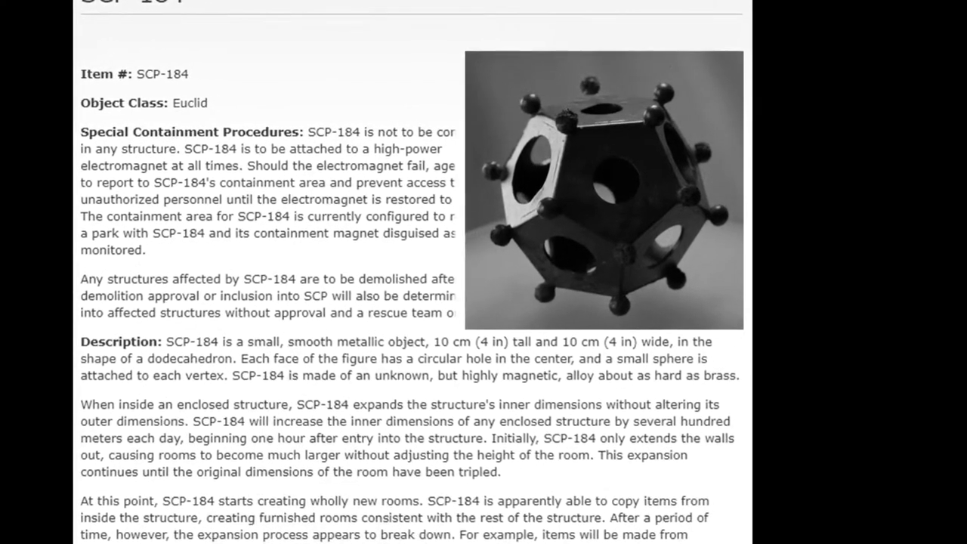
pyautogui.scroll(-3)
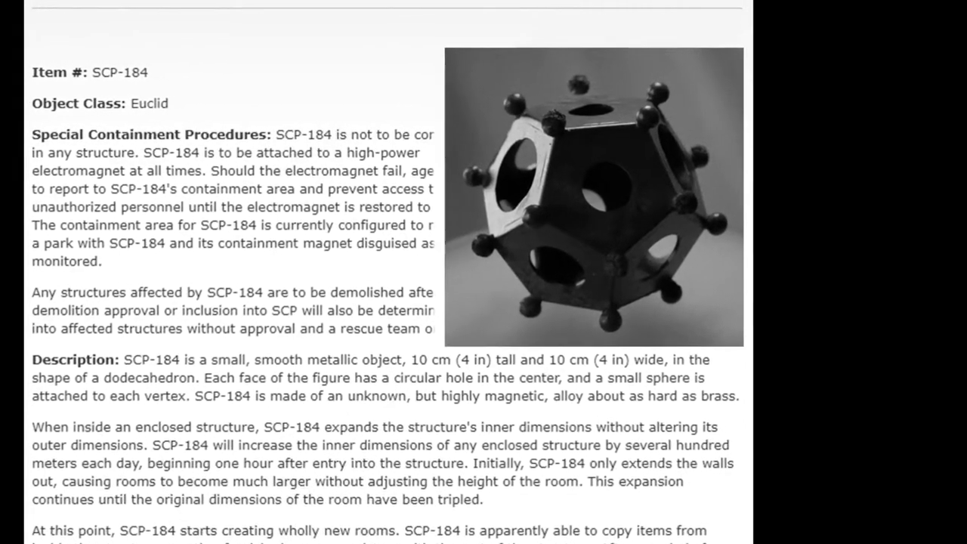
pyautogui.scroll(-3)
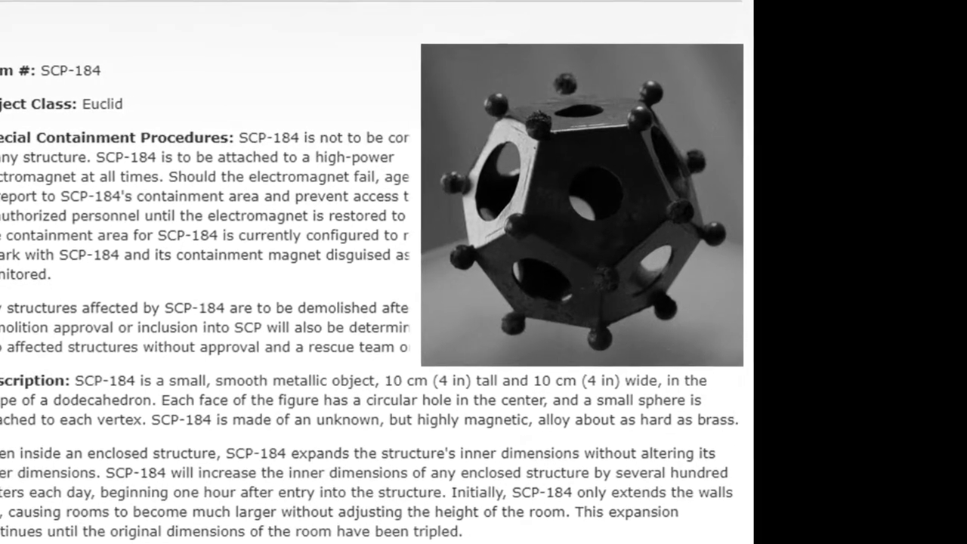
pyautogui.scroll(-3)
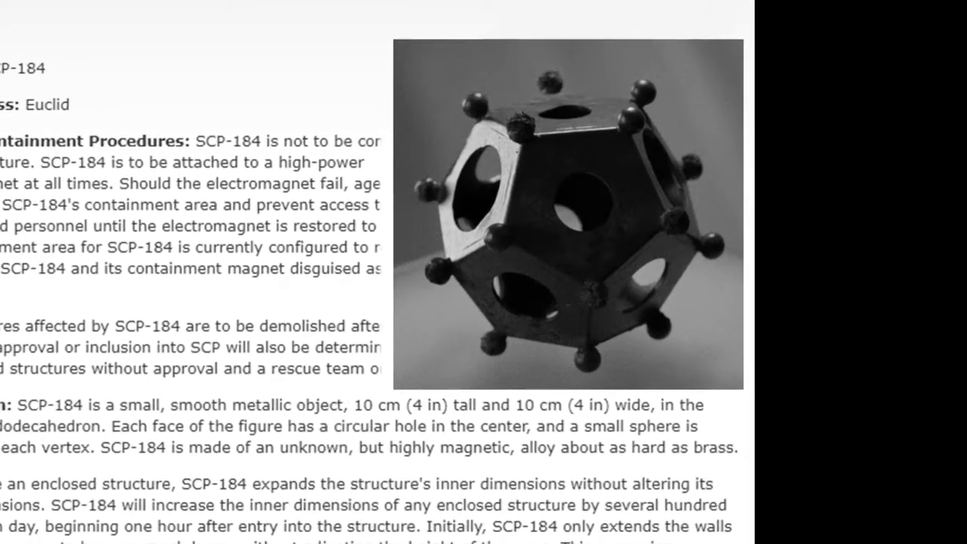
pyautogui.scroll(-3)
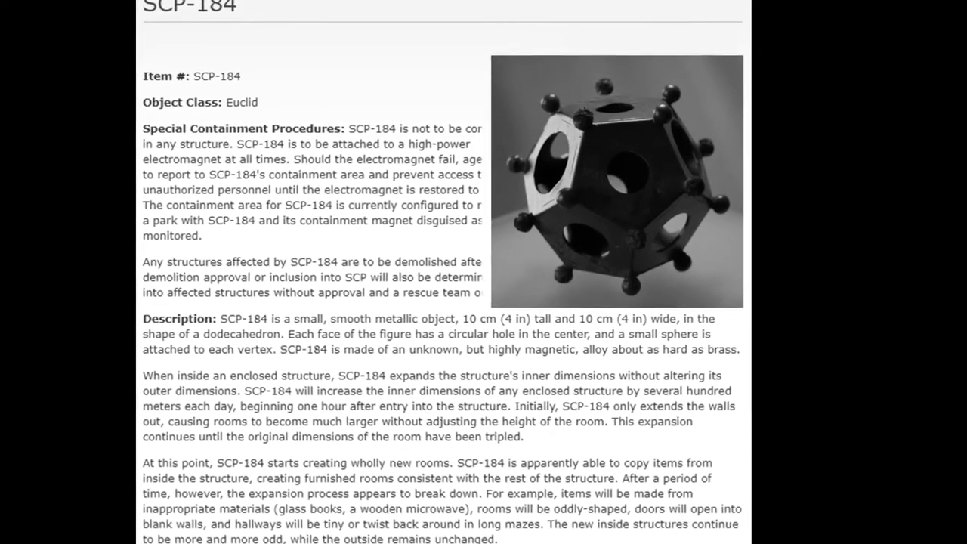
pyautogui.scroll(-3)
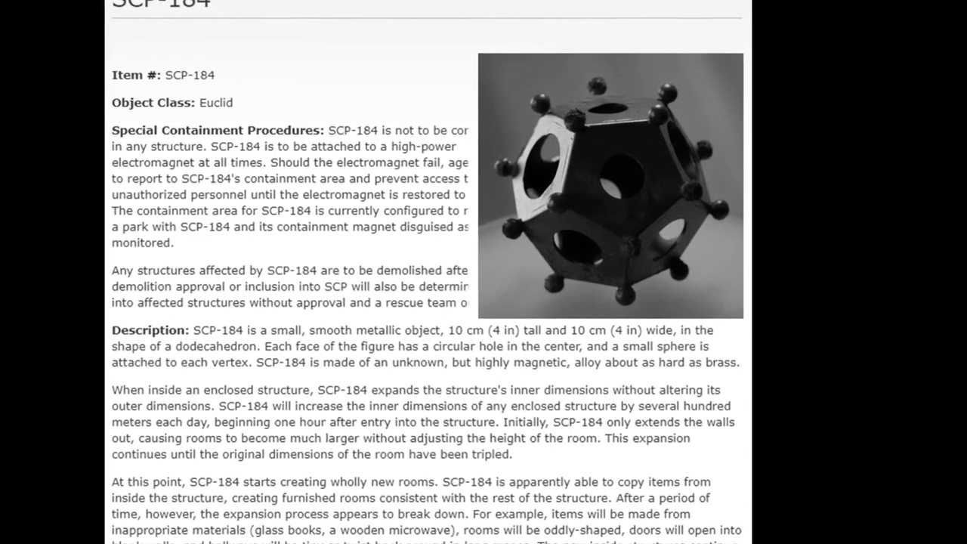
pyautogui.scroll(-3)
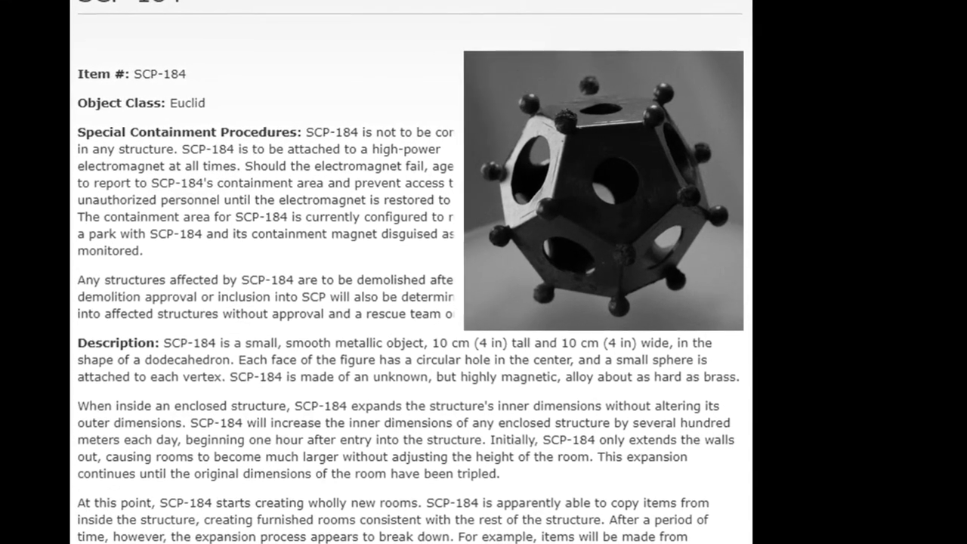
pyautogui.scroll(-3)
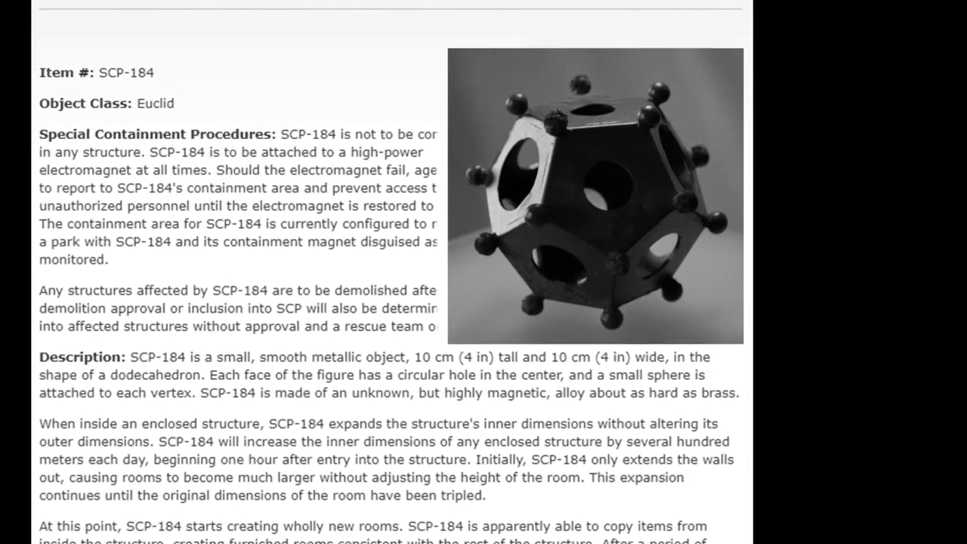
pyautogui.scroll(-3)
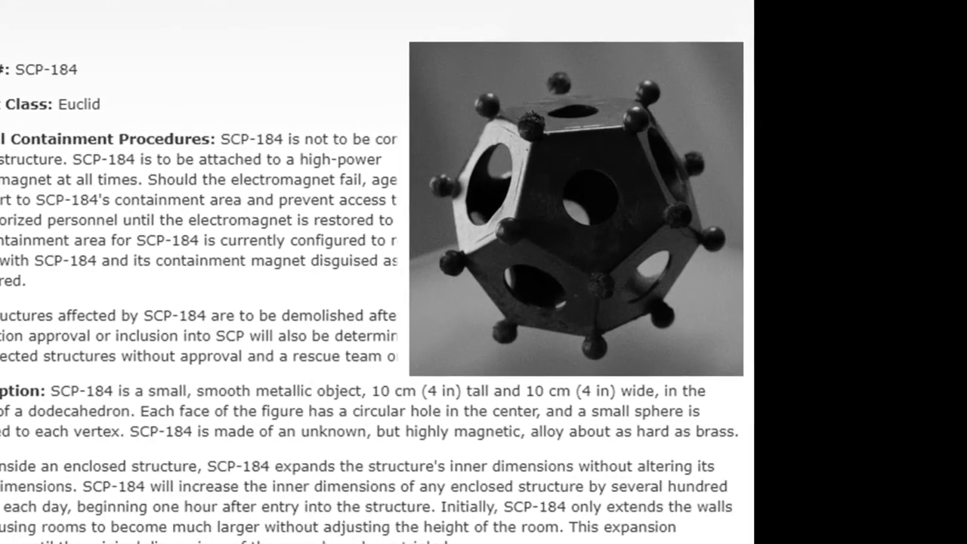
pyautogui.scroll(-3)
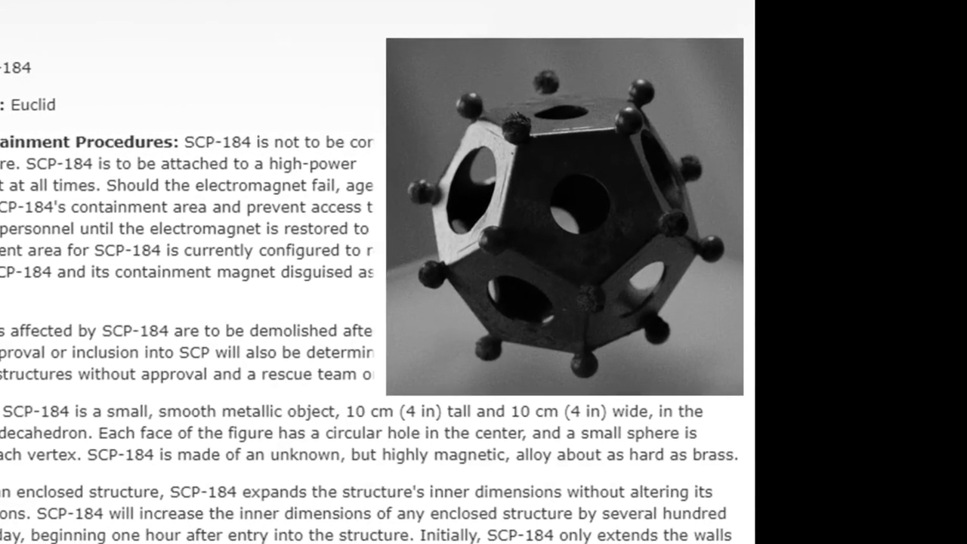